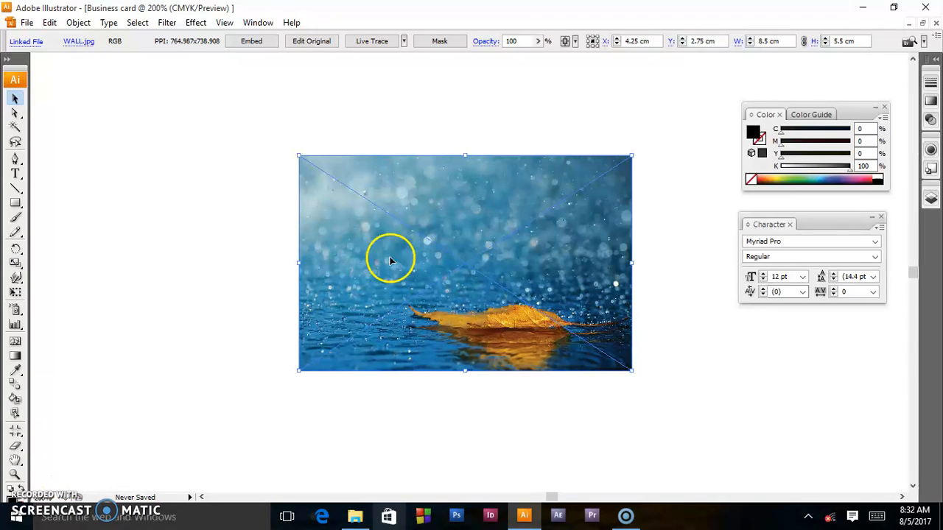
mouse_move(406, 259)
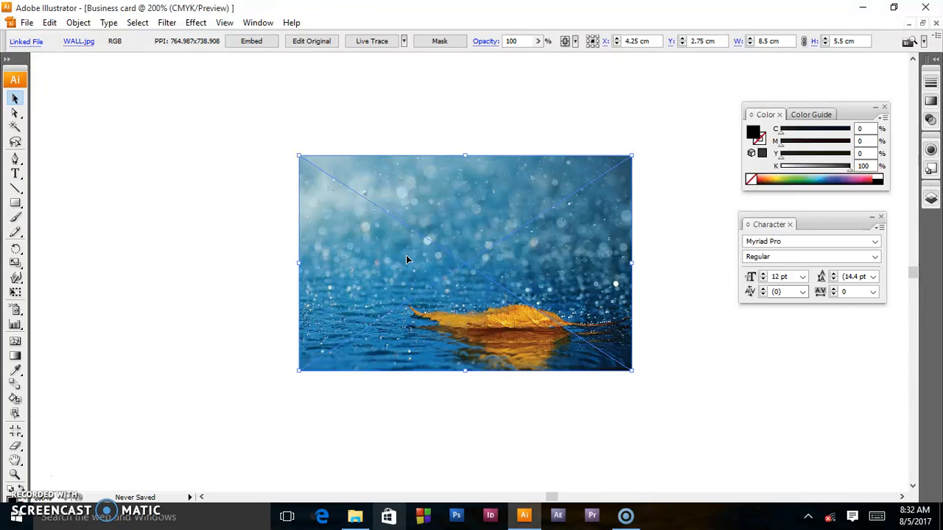
mouse_move(464, 278)
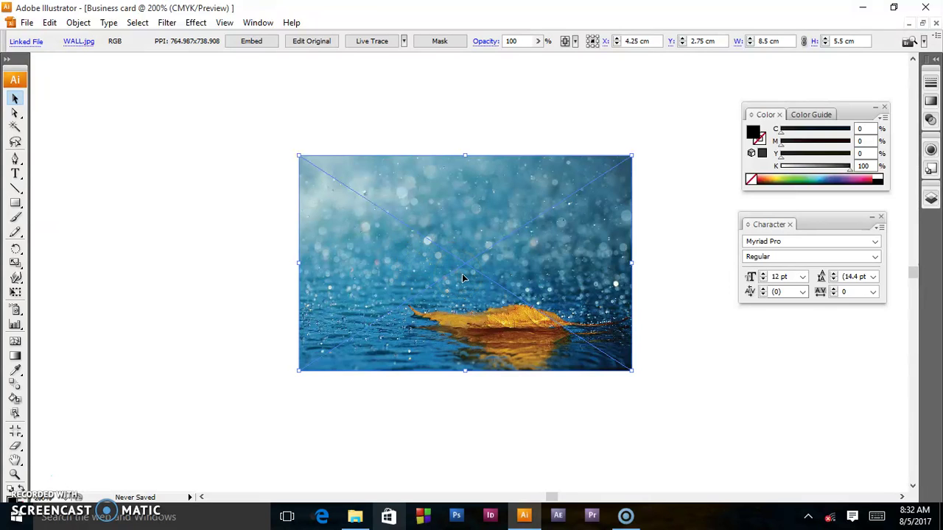
mouse_move(468, 298)
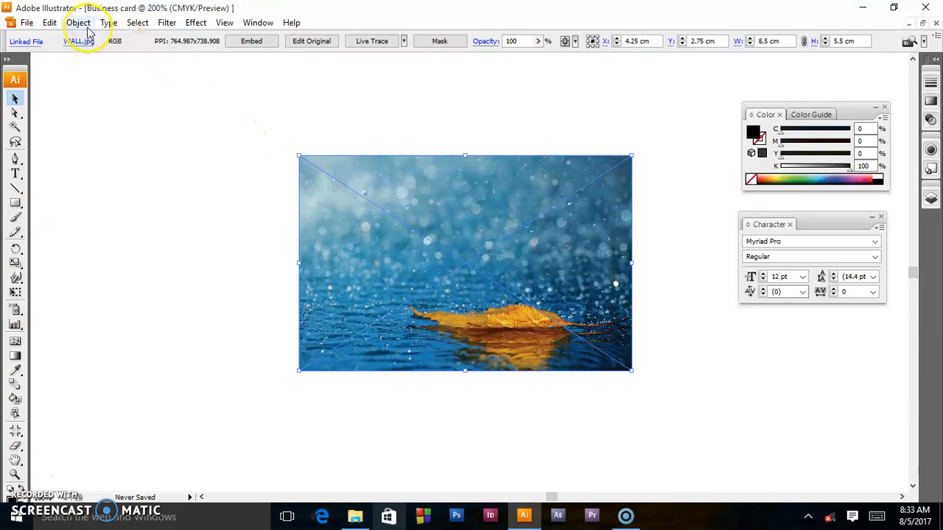
Step: Lock the selected leaf-on-water photo via Object > Lock > Selection
left_click(77, 22)
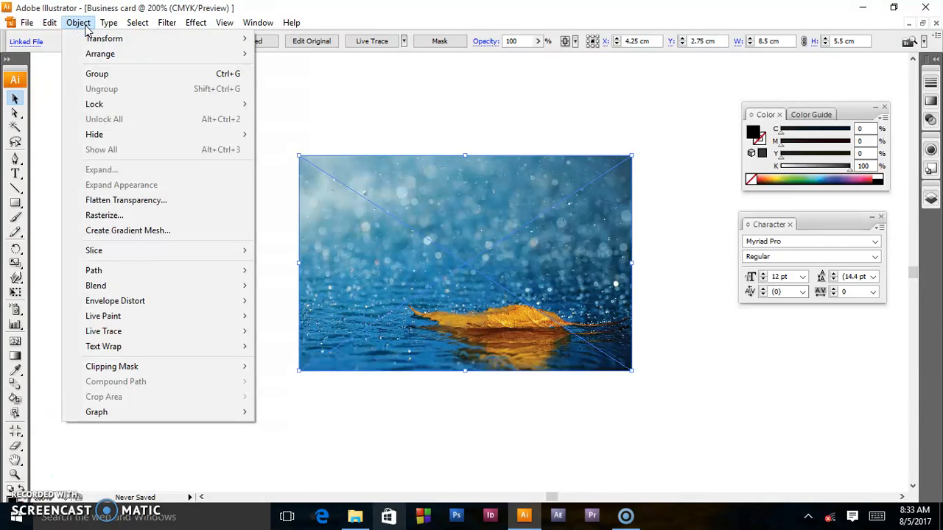
mouse_move(95, 104)
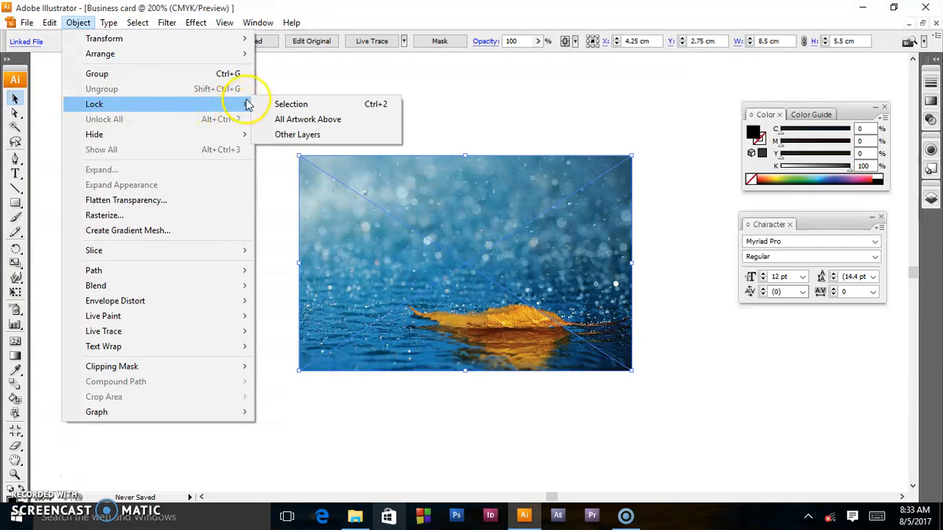
mouse_move(267, 109)
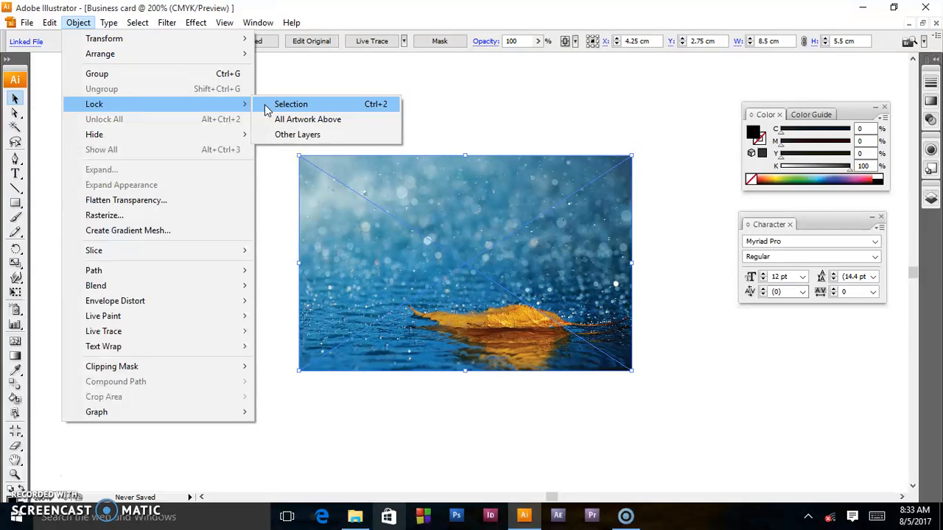
left_click(292, 103)
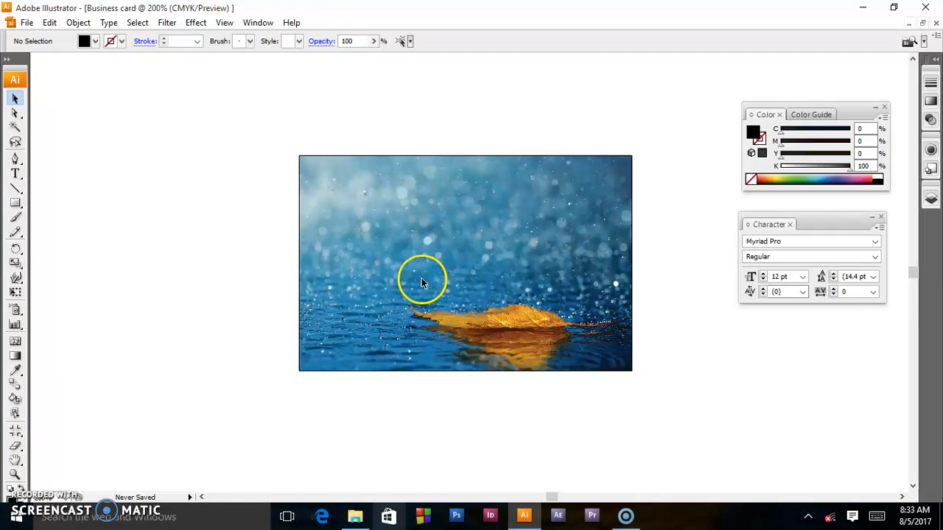
mouse_move(525, 168)
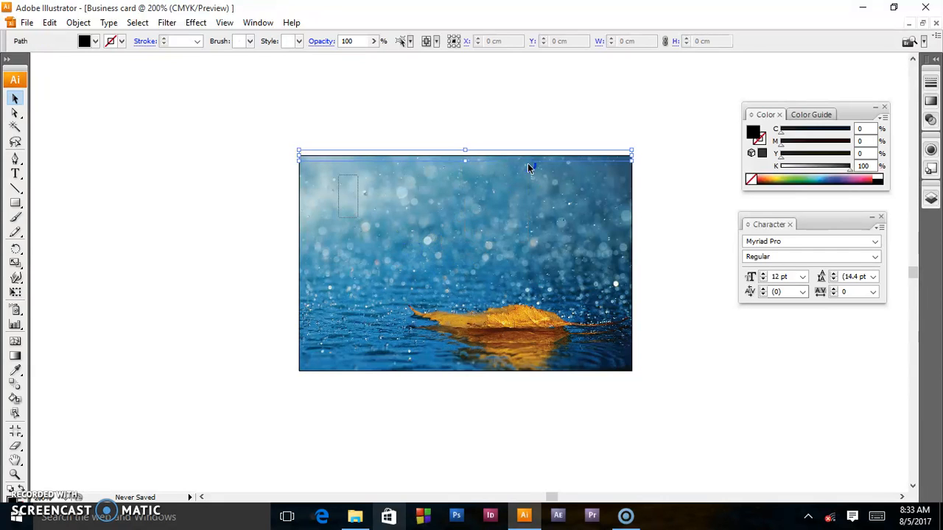
Step: Verify the locked photo no longer selects, then choose the Type Tool
left_click(418, 176)
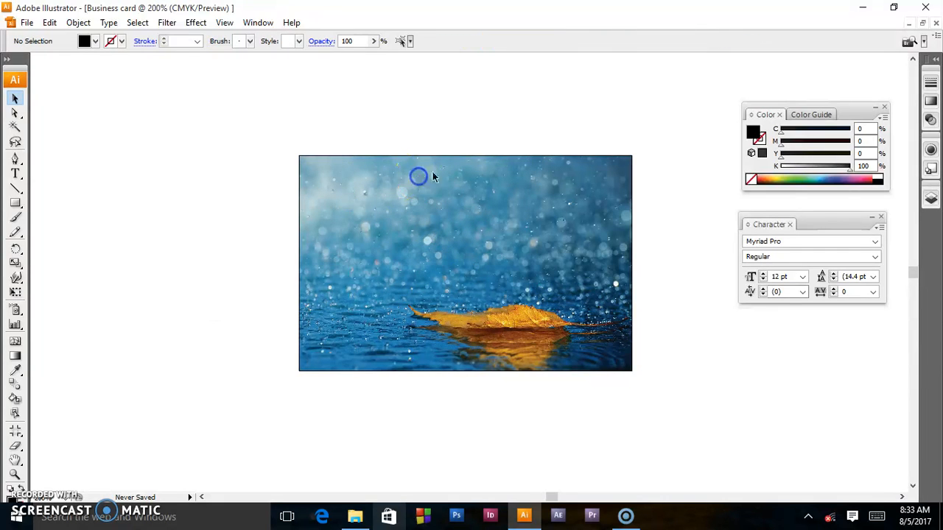
left_click(15, 174)
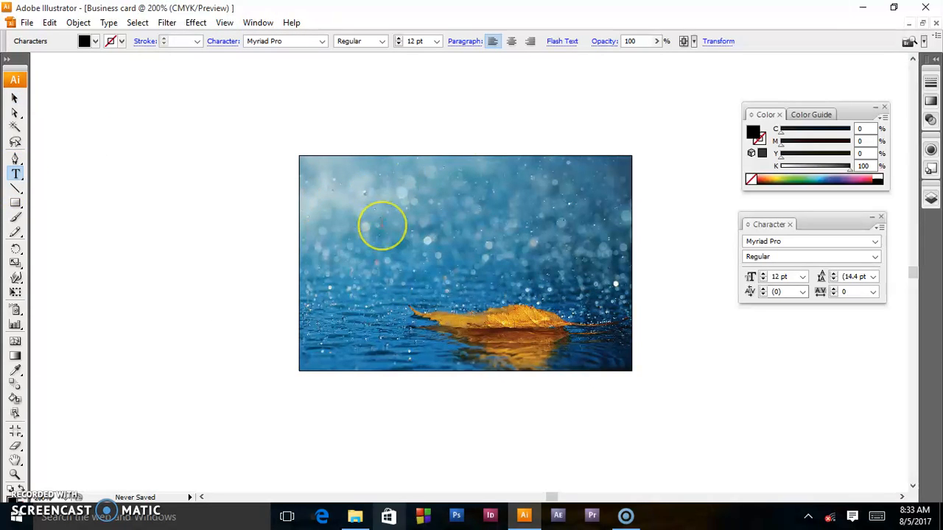
Step: Add the text 'viral tim tutorial' across the top of the leaf photo
type("vir")
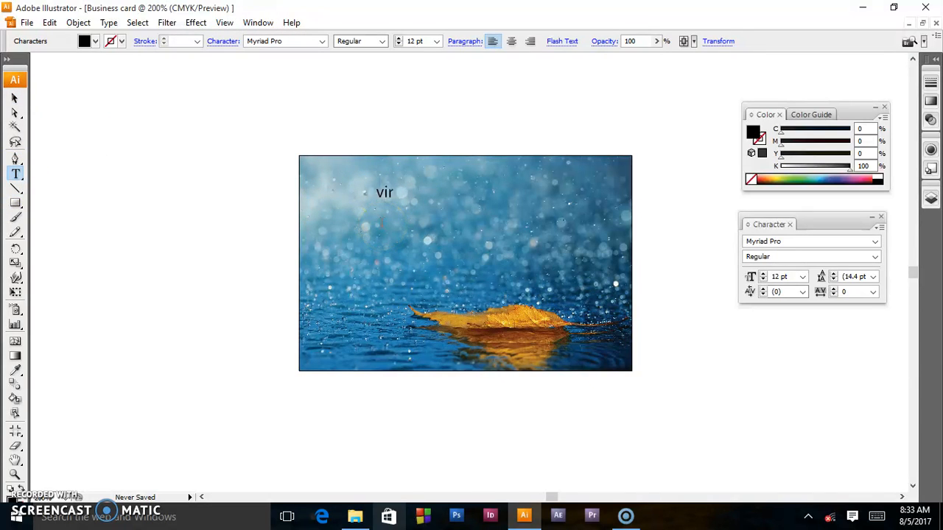
type("al t")
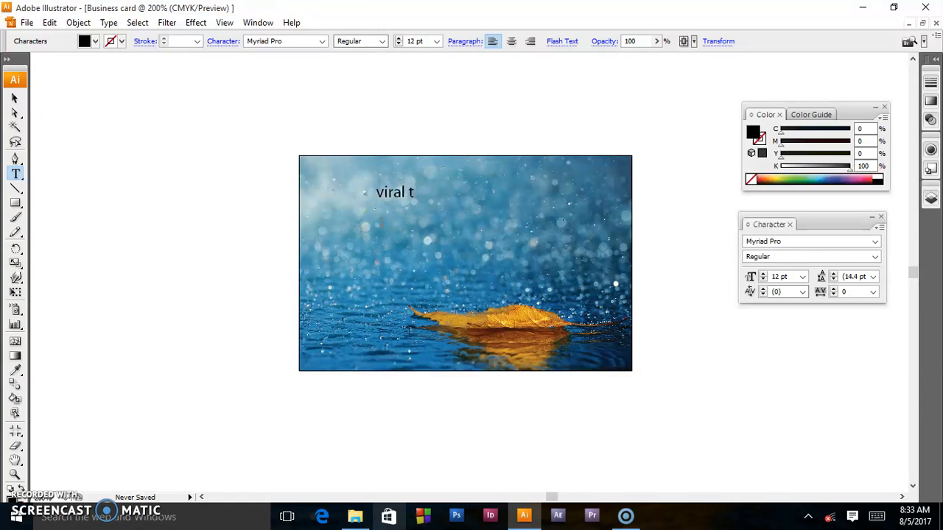
type("im t")
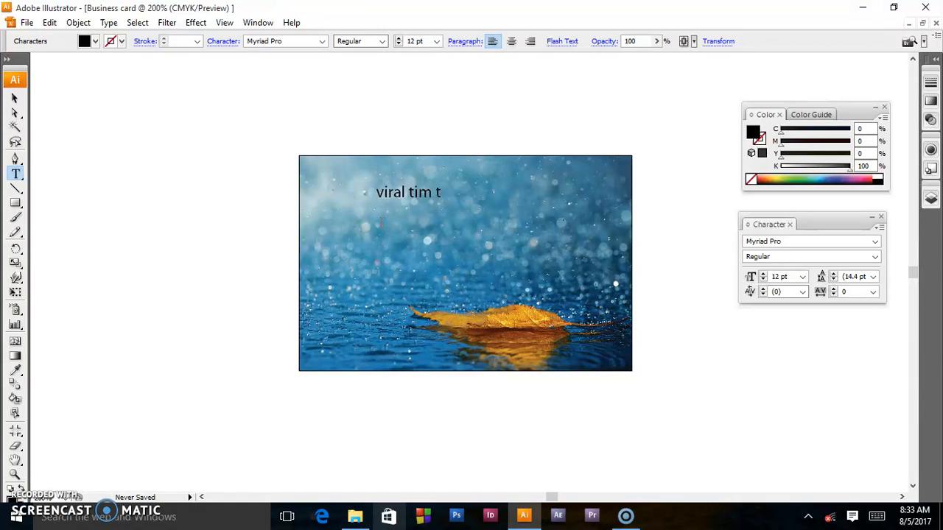
type("uto")
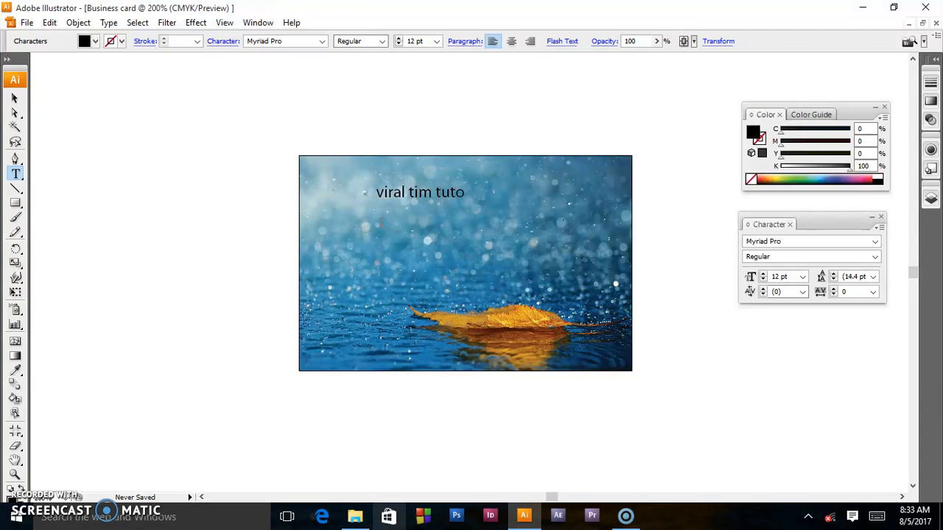
type("rial")
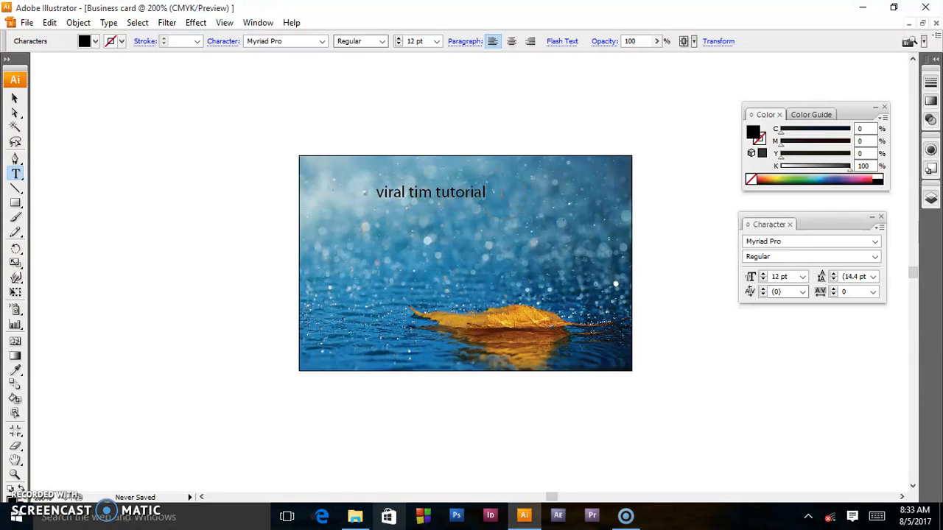
mouse_move(271, 192)
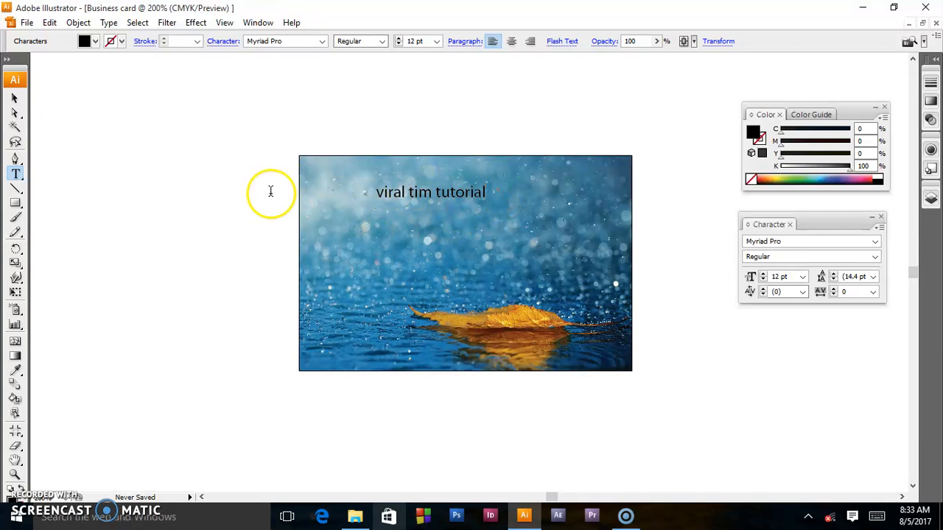
left_click(13, 100)
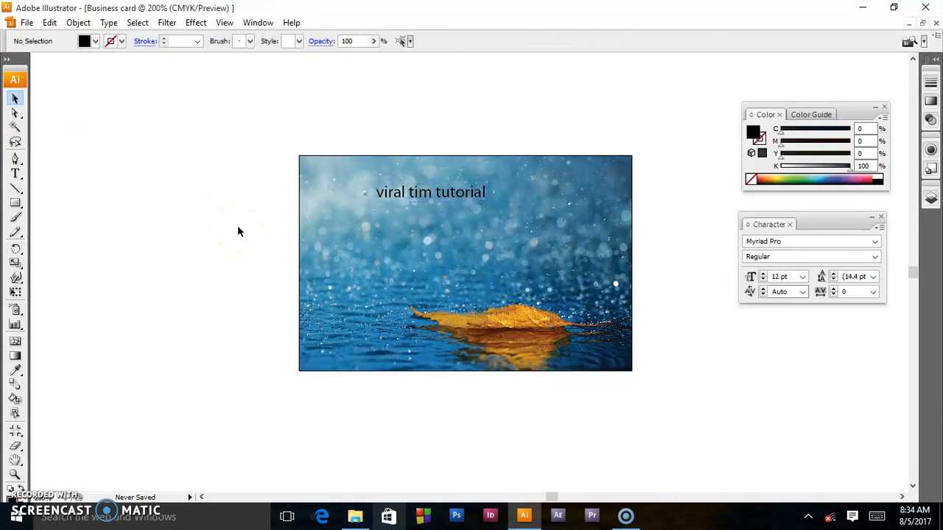
Step: Unlock all artwork via Object > Unlock All and select the photo again
key("ctrl+a")
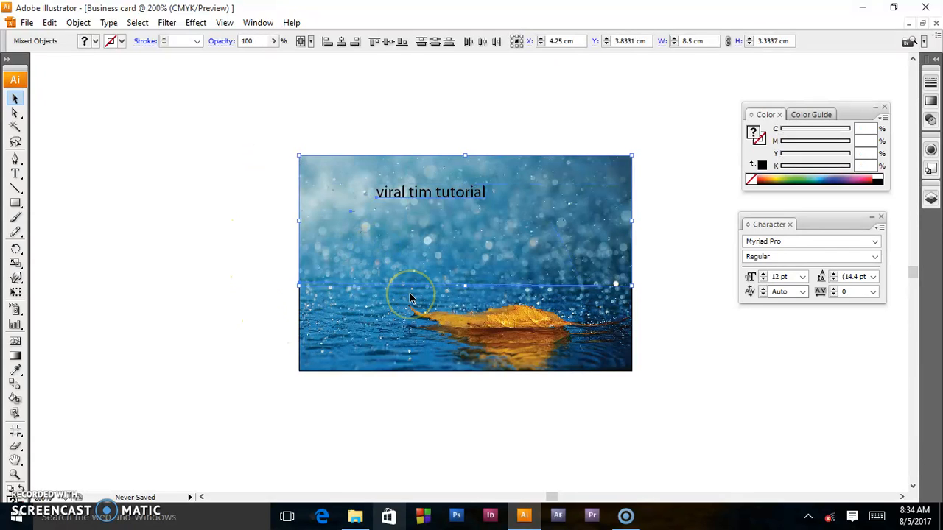
left_click(77, 22)
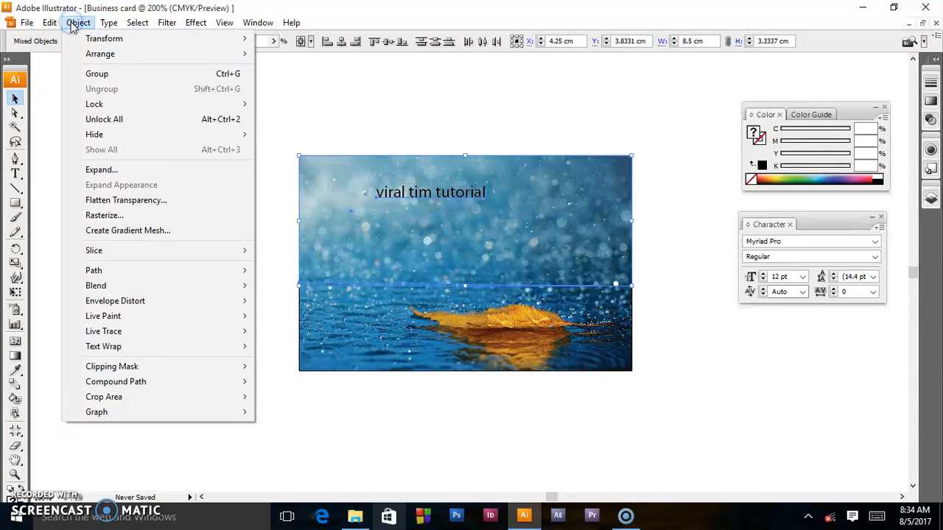
mouse_move(125, 130)
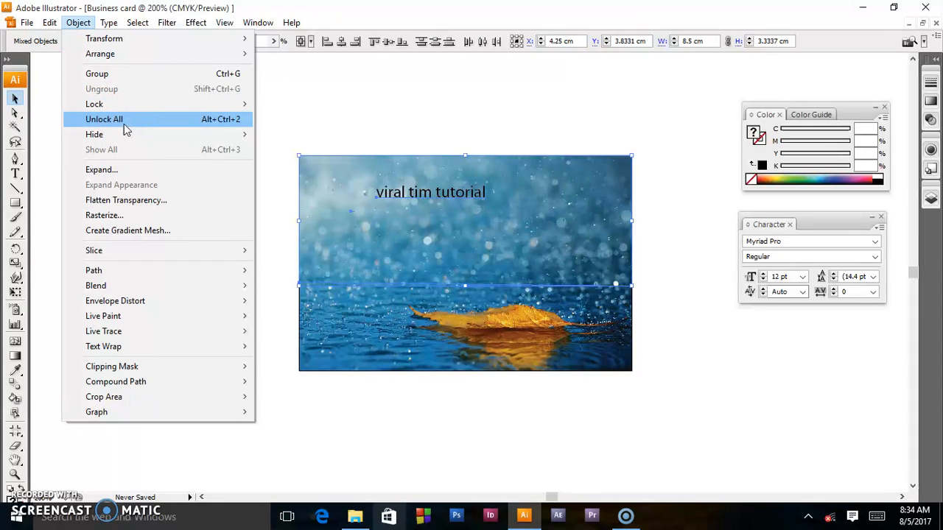
left_click(124, 120)
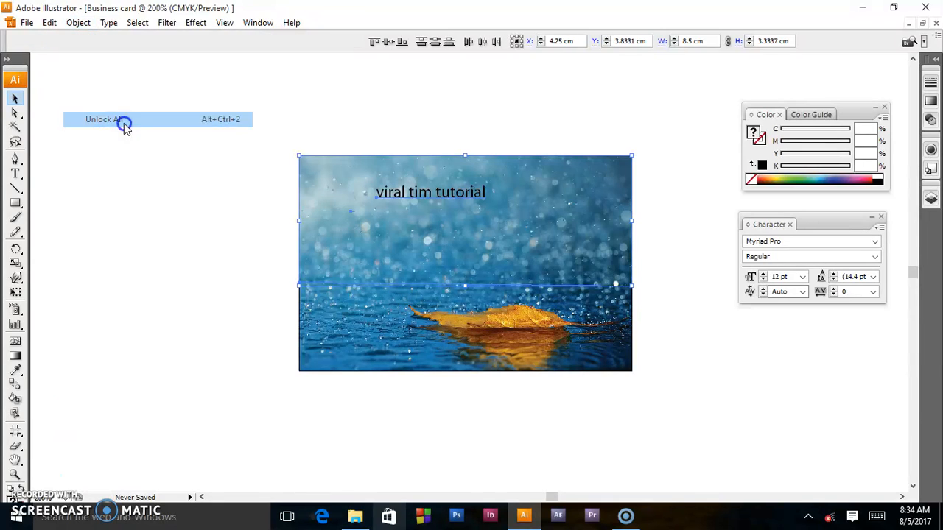
left_click(121, 119)
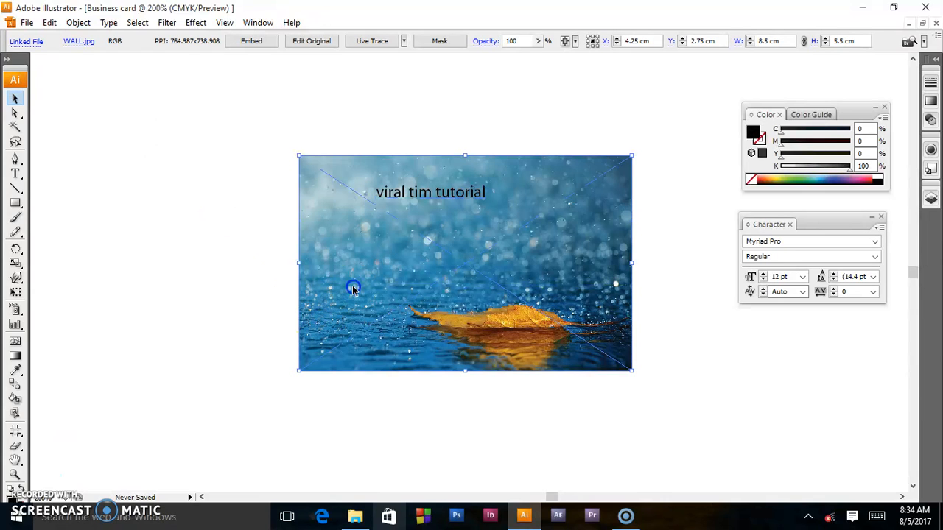
Step: Drag the photo aside to confirm it moves, then return it to its spot
left_click_drag(354, 287, 362, 315)
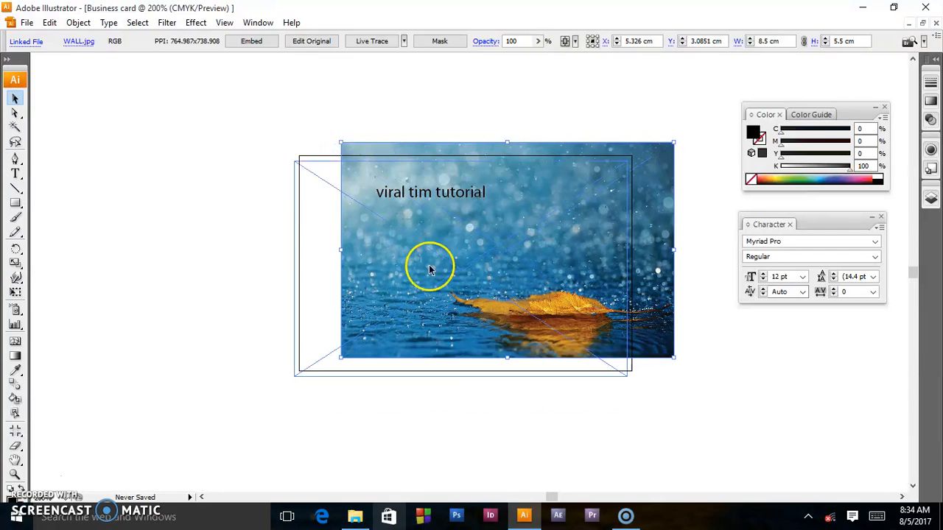
left_click_drag(430, 266, 395, 280)
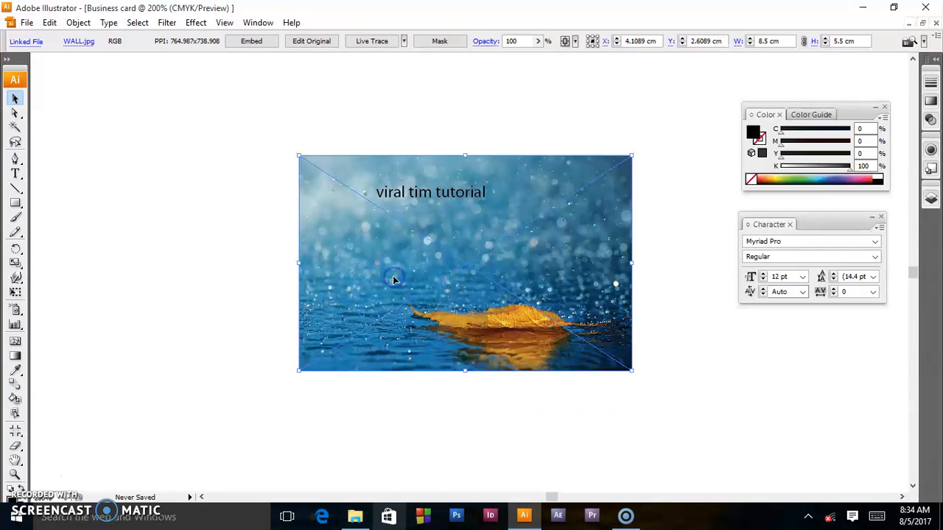
left_click(82, 22)
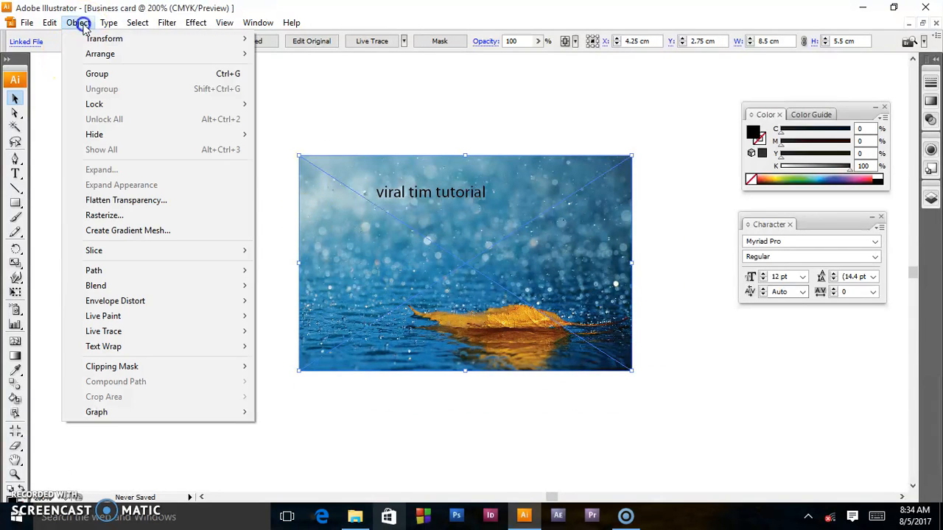
mouse_move(94, 103)
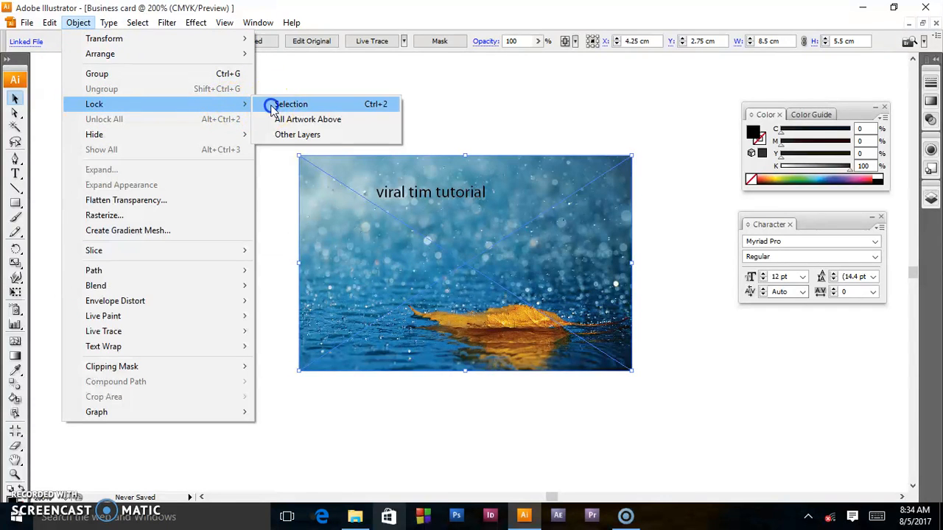
Step: Lock the photo again beneath the text with Lock > Selection
left_click(290, 103)
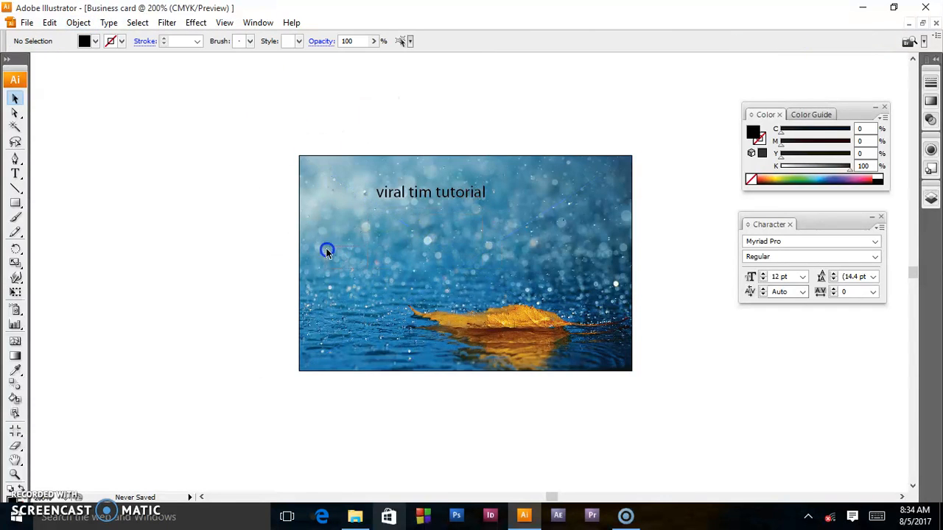
mouse_move(382, 287)
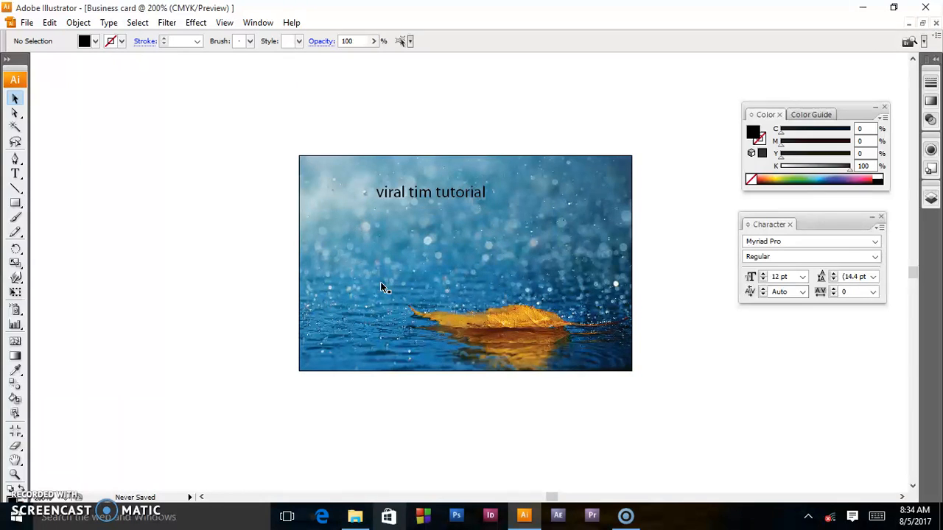
mouse_move(121, 344)
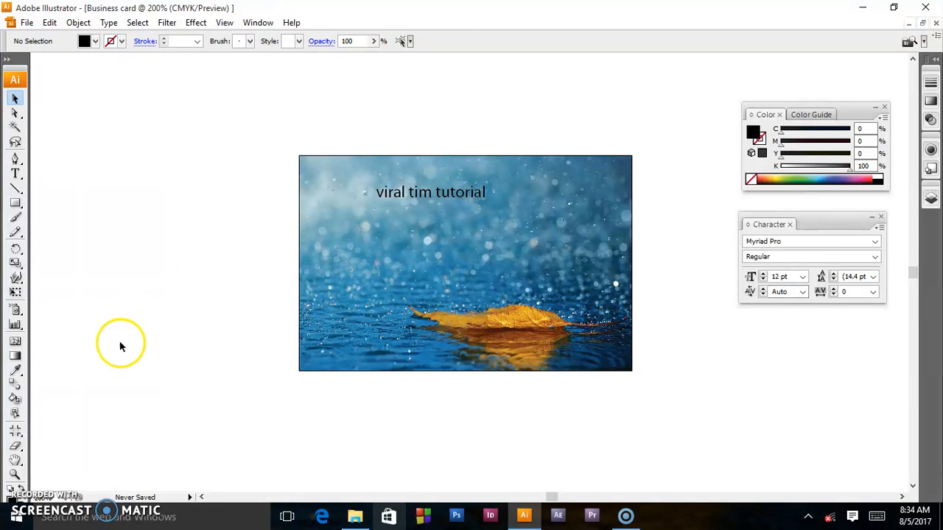
mouse_move(14, 472)
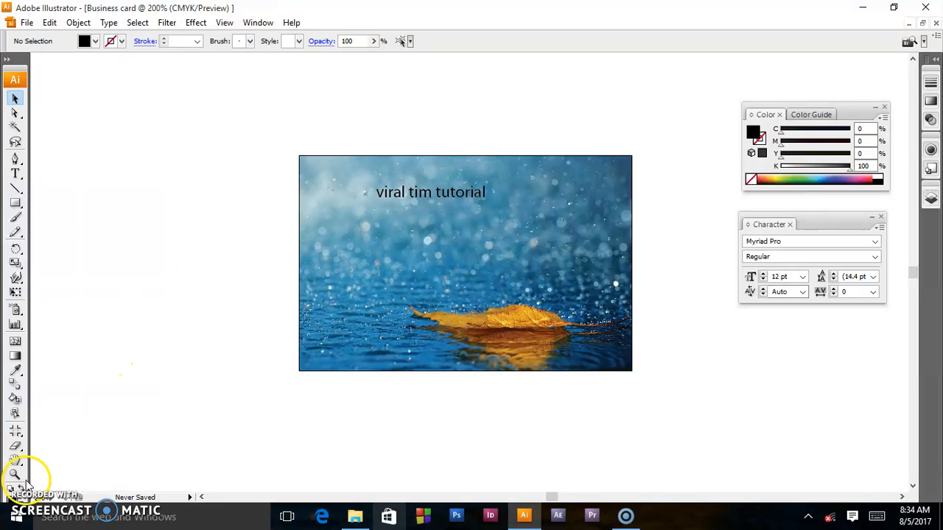